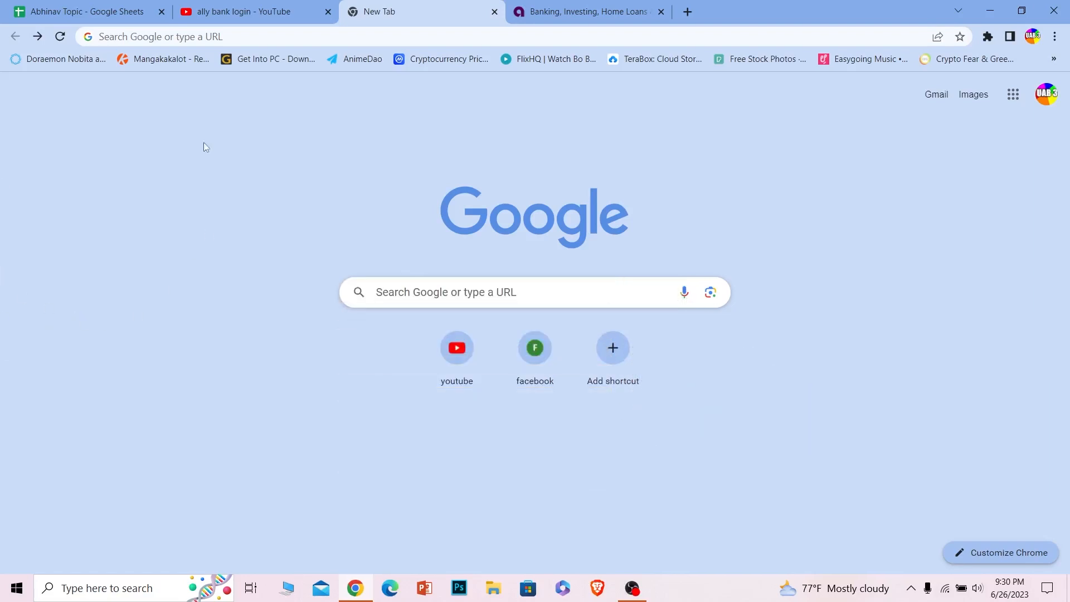
# Step: Search Google for 'ally bank login', open the Ally Bank result and close the duplicate Ally tab
pyautogui.write('ally bank login')
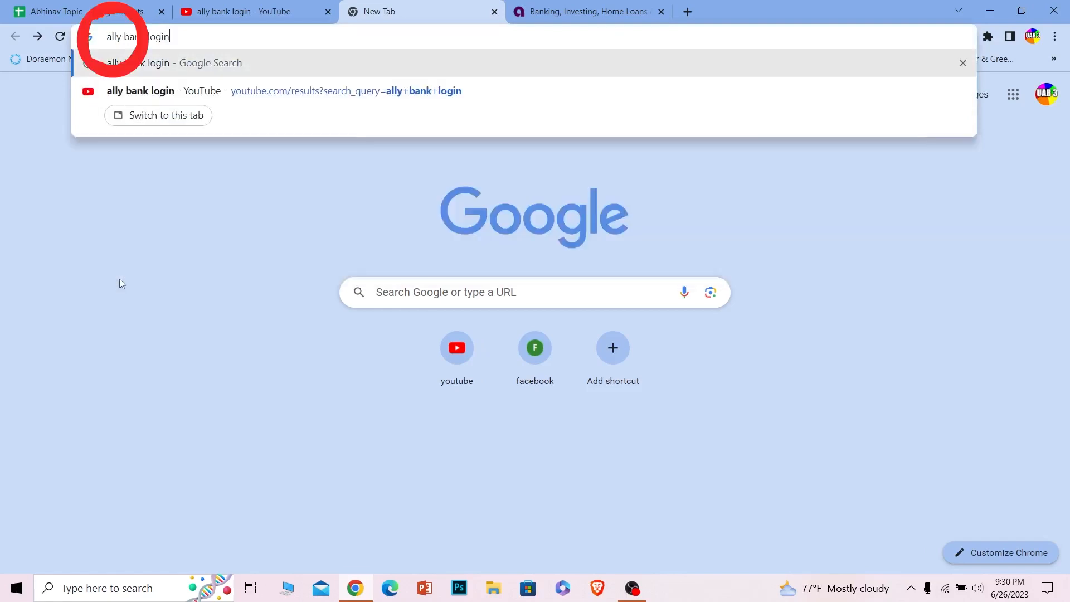
pyautogui.press('Return')
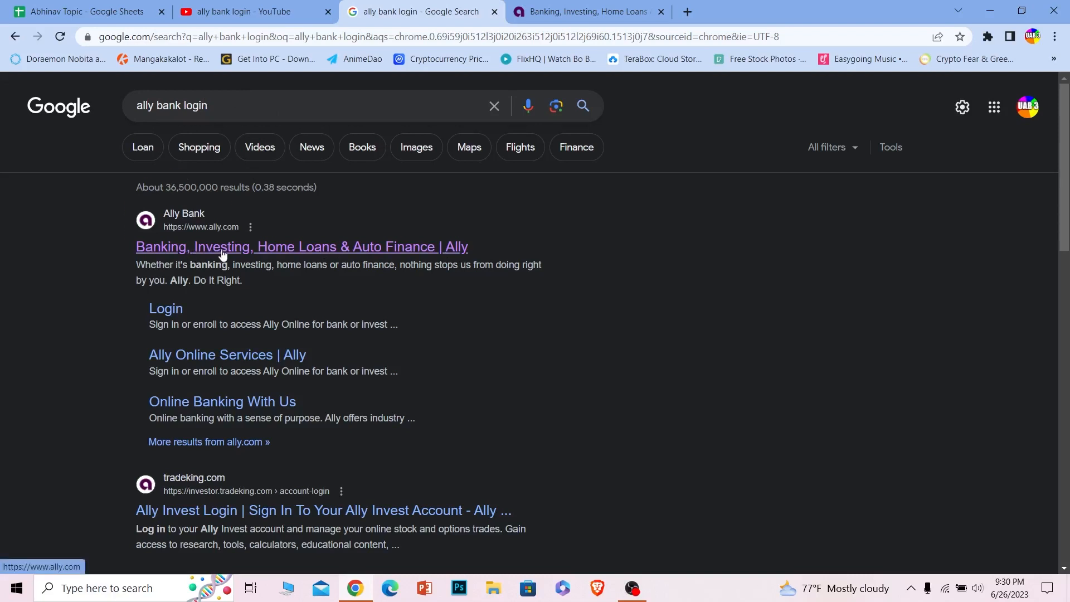
pyautogui.moveTo(202, 247)
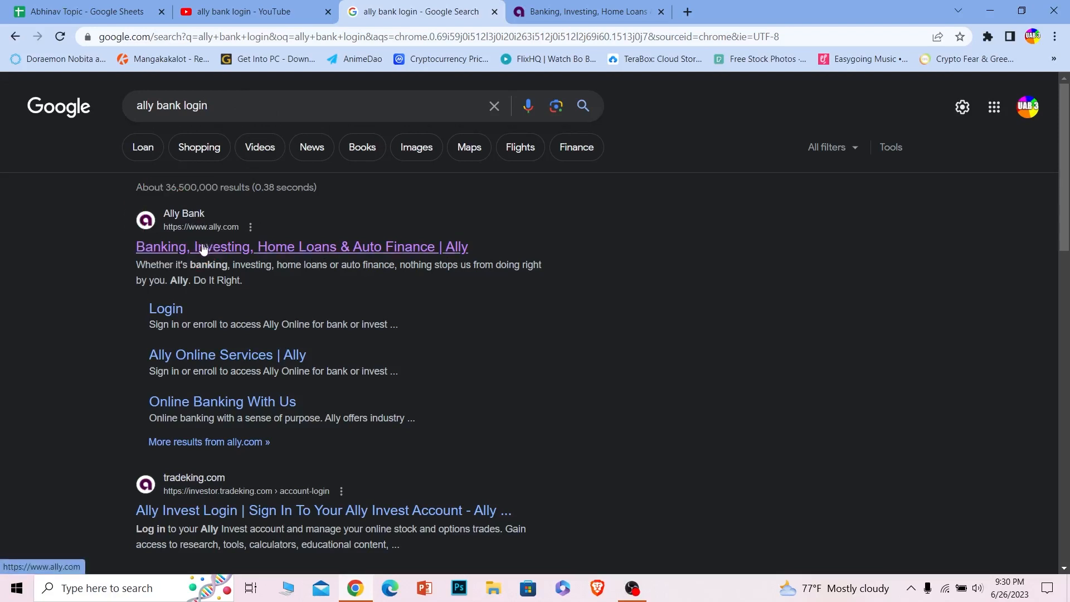
pyautogui.click(302, 246)
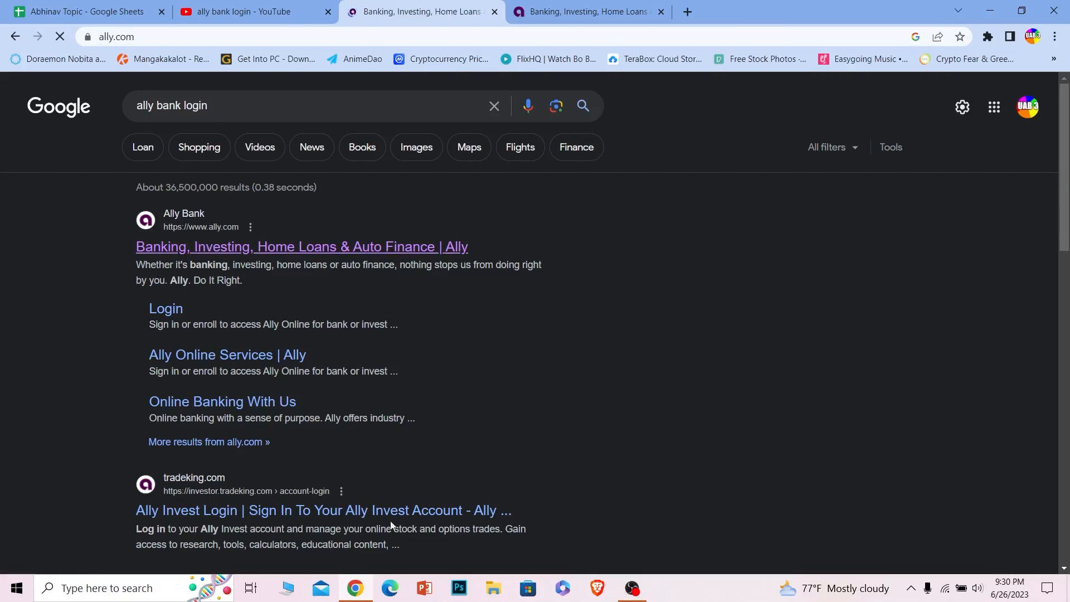
pyautogui.click(588, 11)
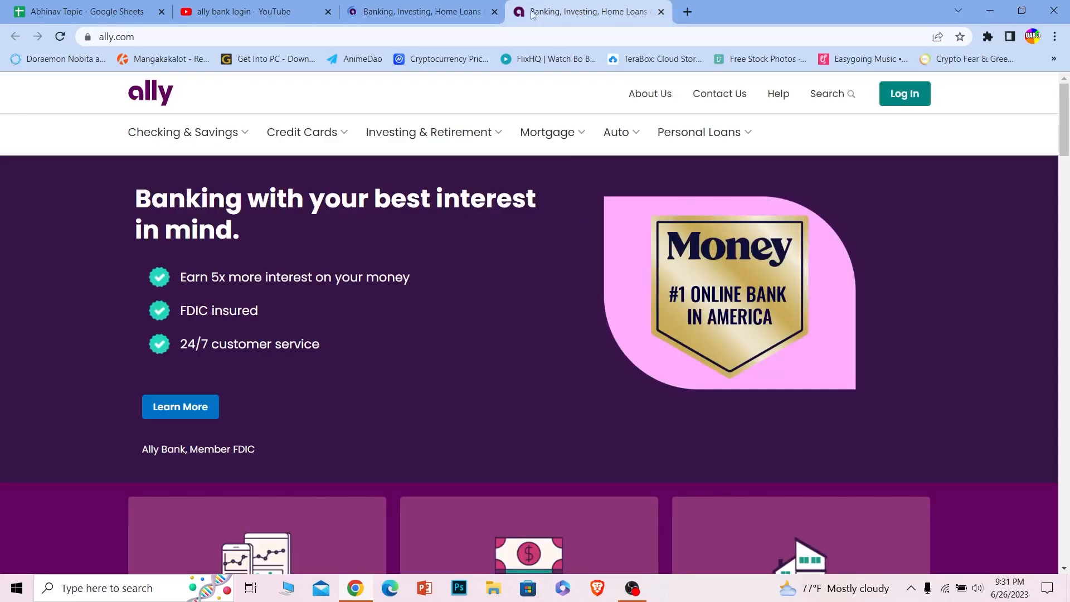
pyautogui.click(658, 12)
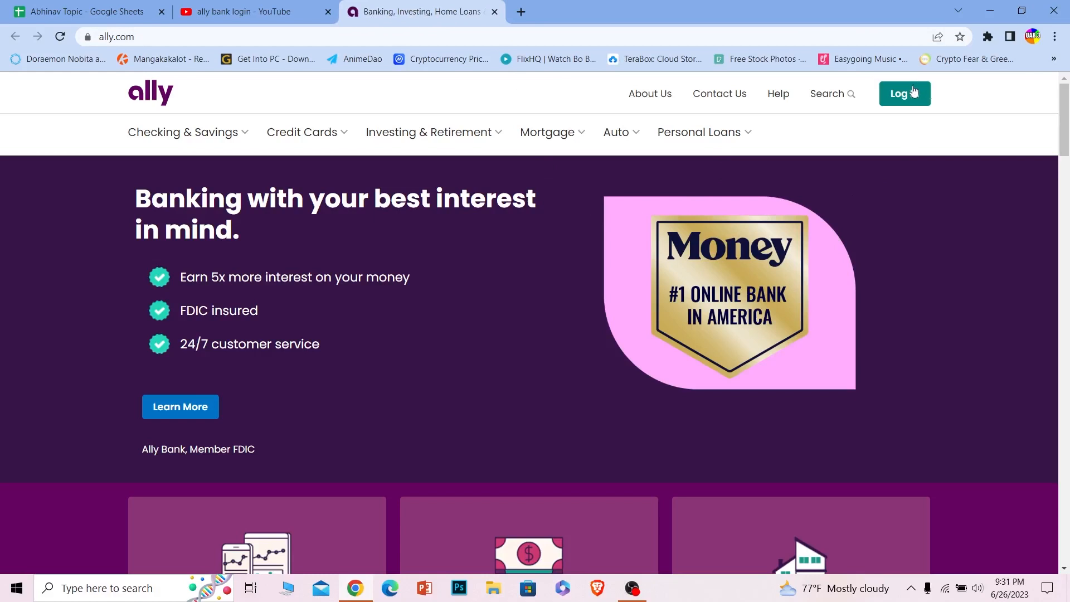
pyautogui.click(903, 93)
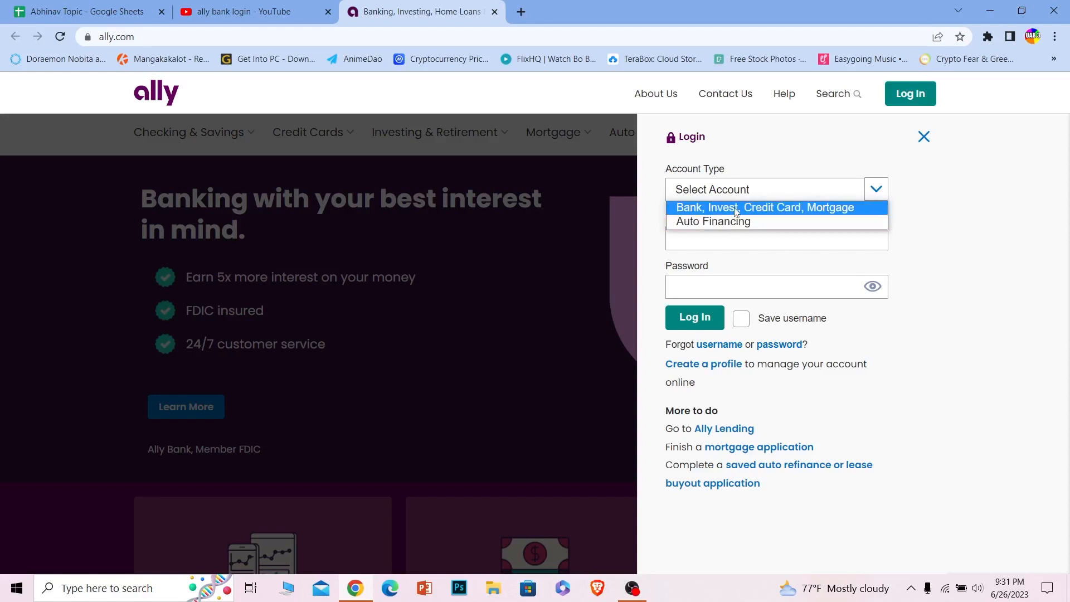
pyautogui.click(763, 207)
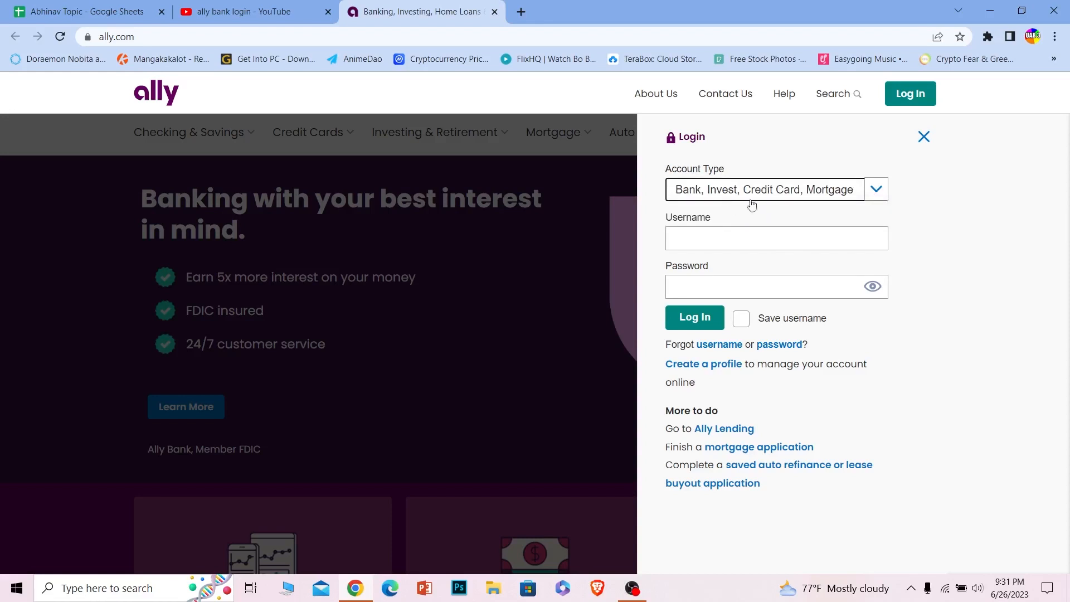
pyautogui.click(776, 237)
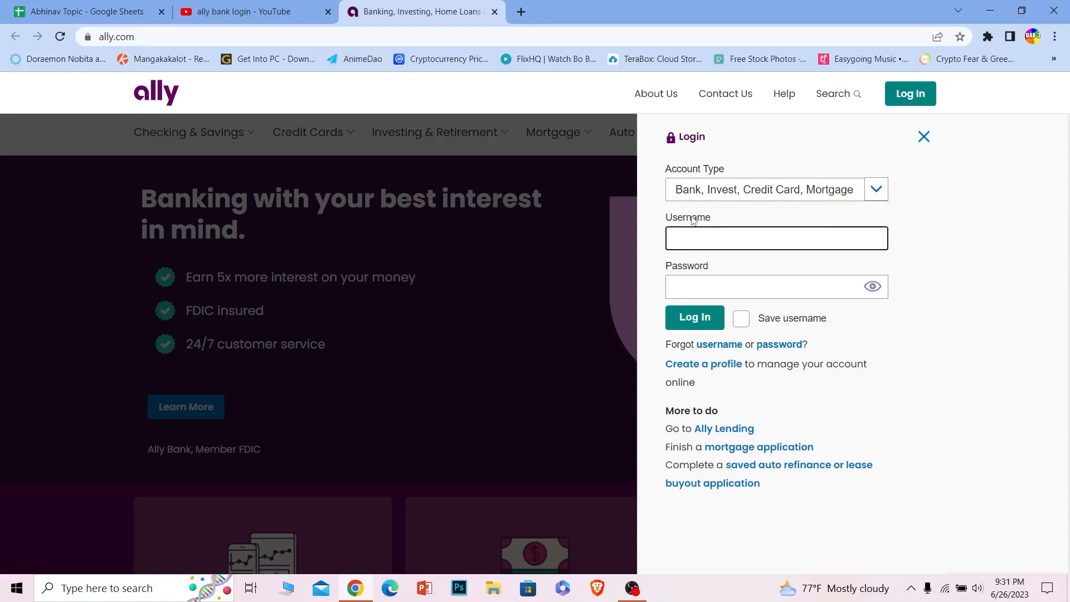
pyautogui.write('yitueno')
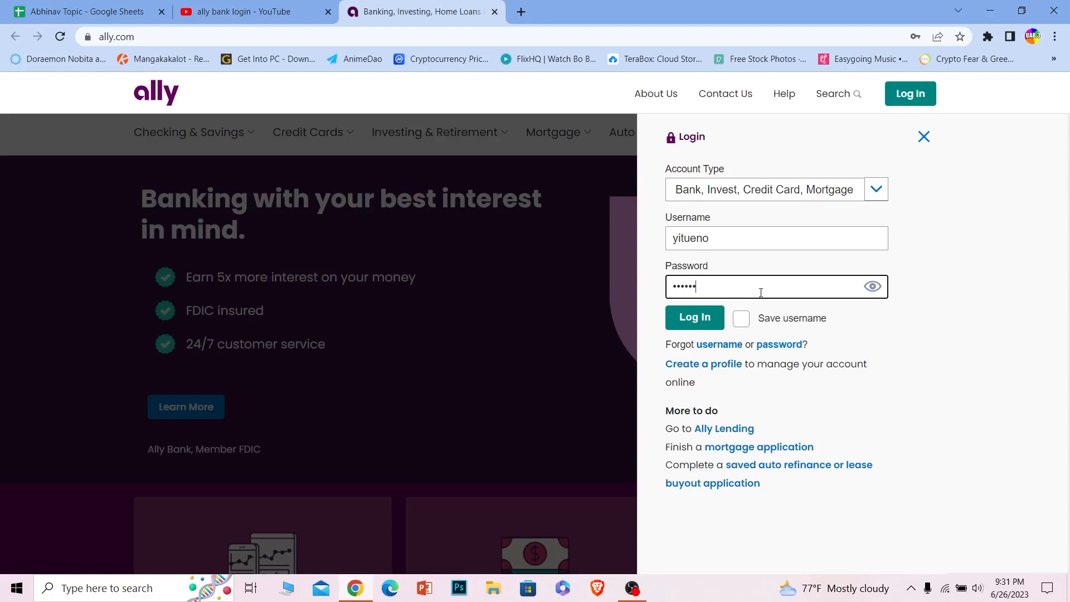
pyautogui.moveTo(679, 333)
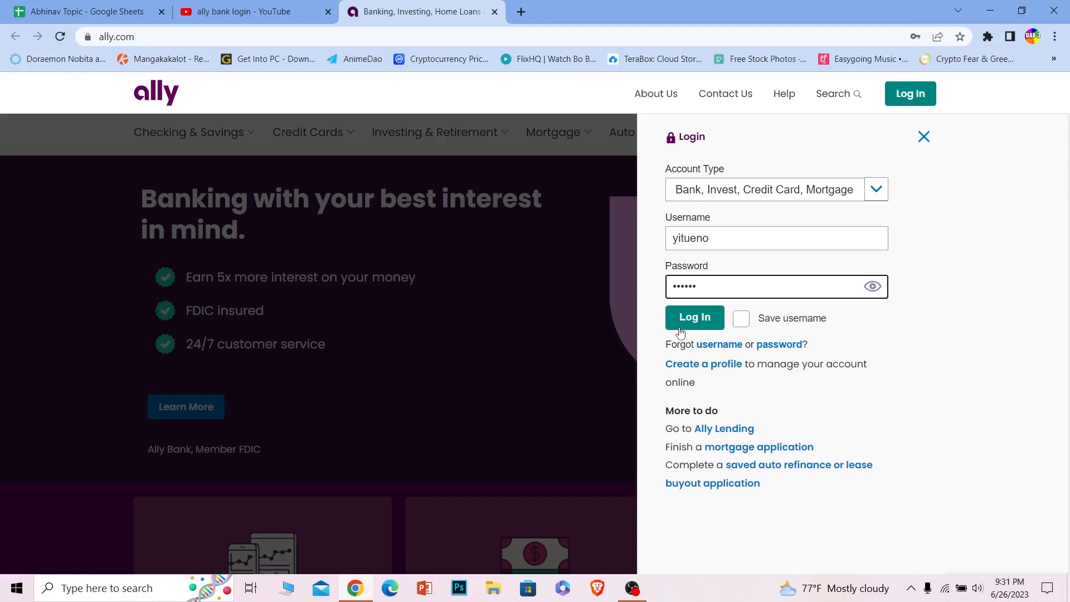
pyautogui.moveTo(785, 351)
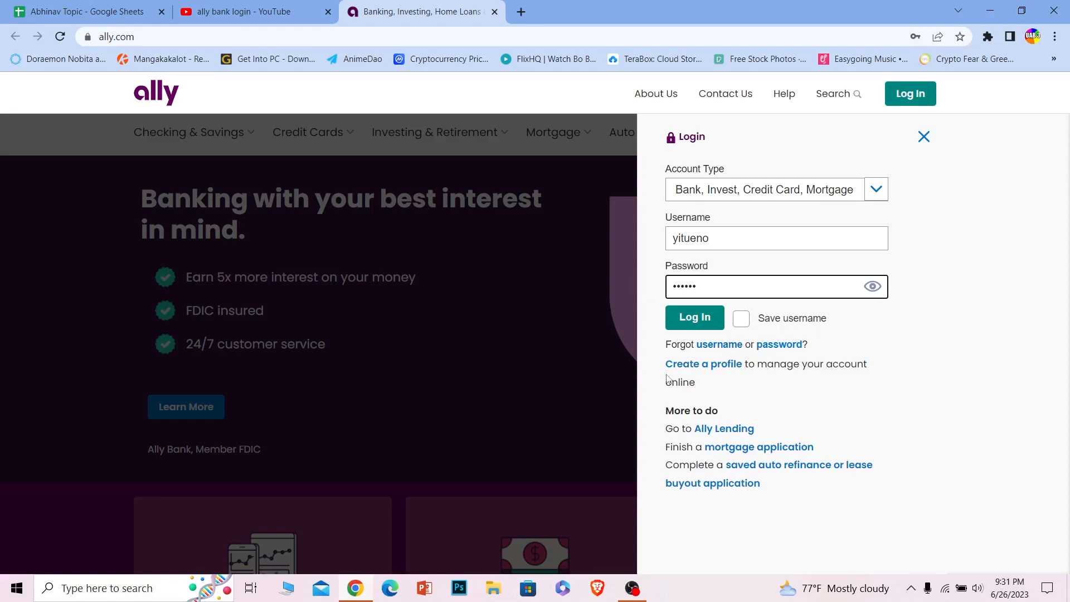
pyautogui.moveTo(383, 286)
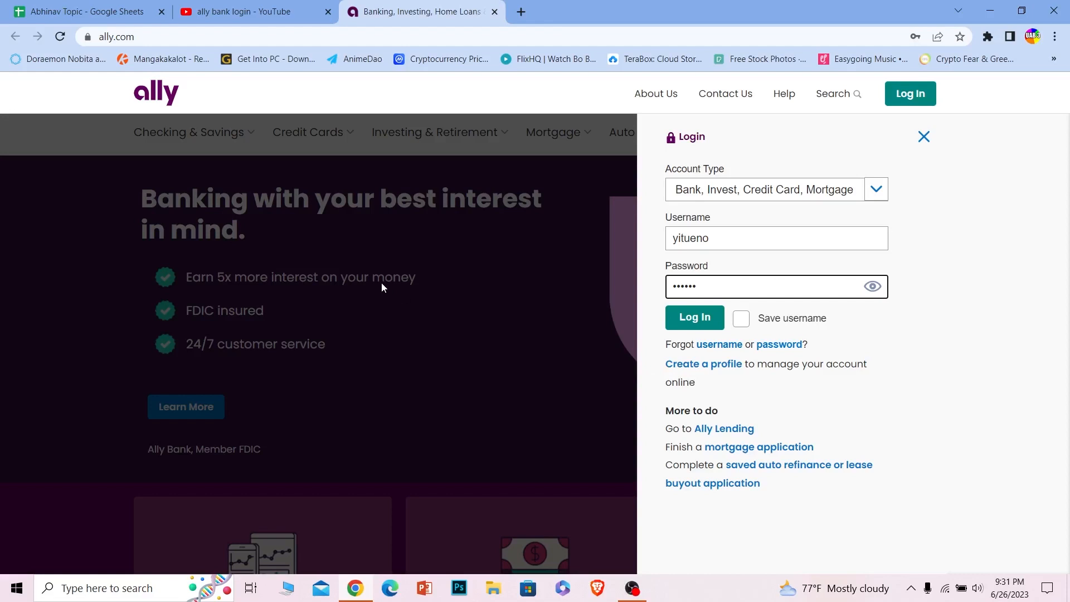